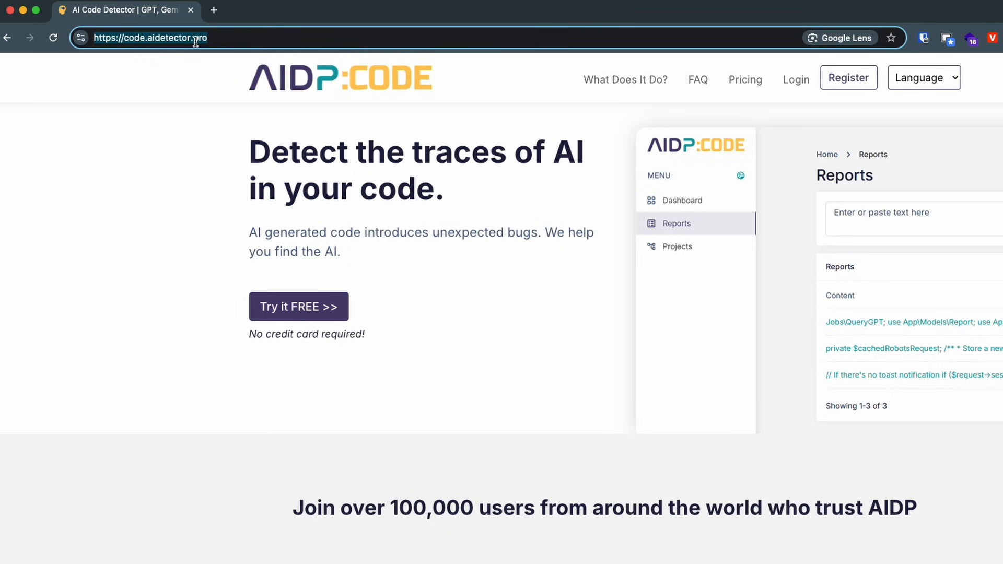
Reach the free sign-up form via Register on code.aidetector.pro and view its fields.
click(151, 38)
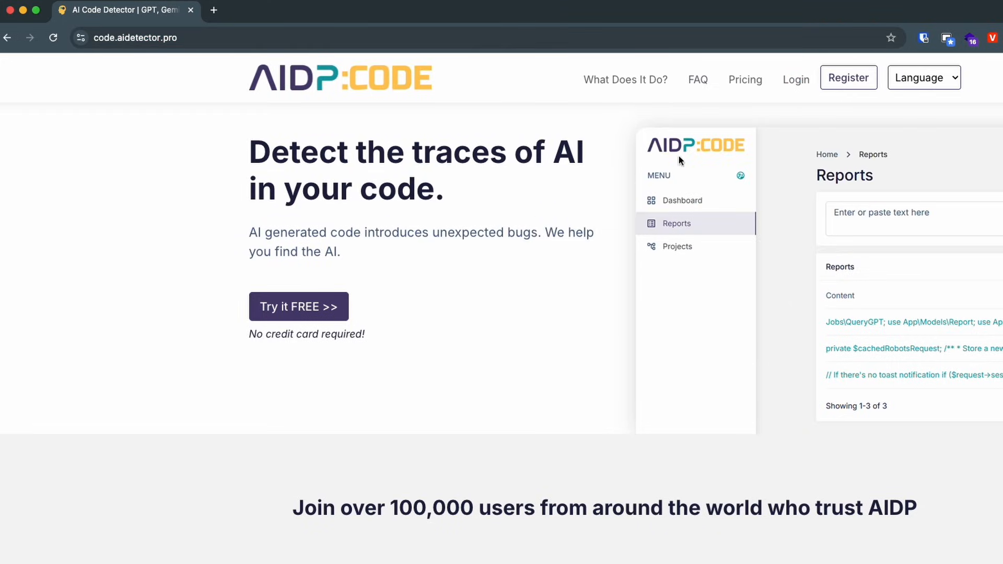
click(848, 78)
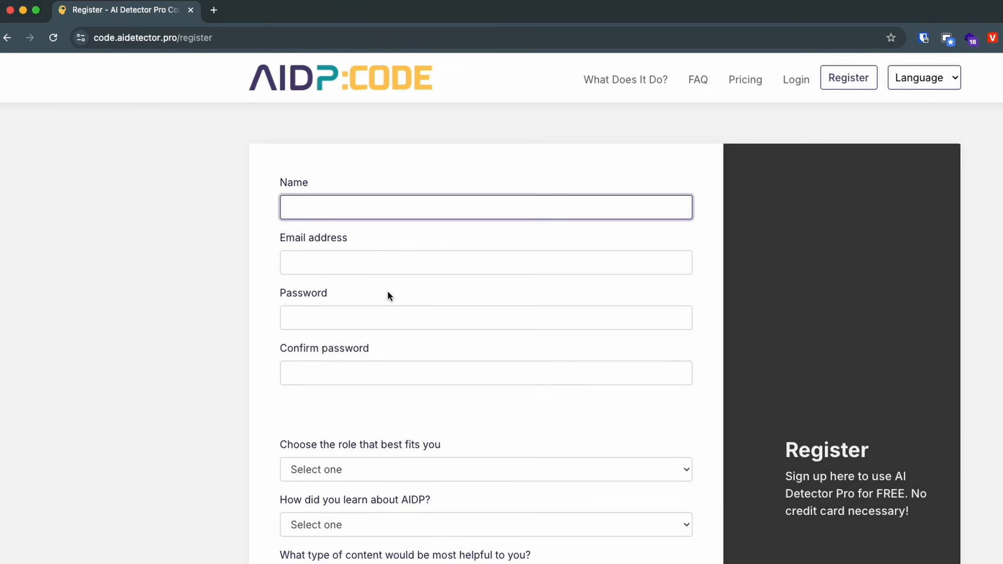
scroll(down, 3)
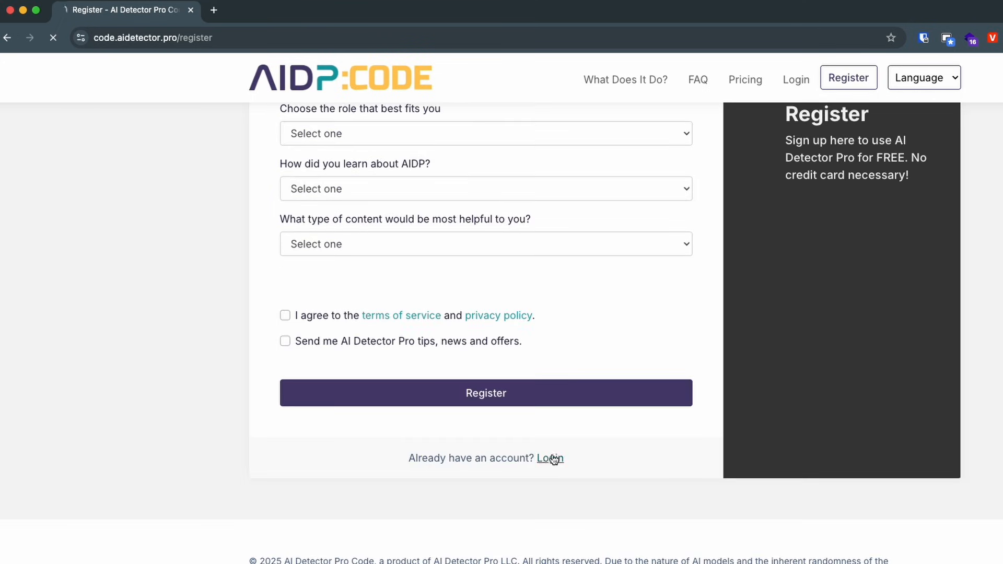
Switch from registration to the Login page and begin entering the account email.
click(549, 458)
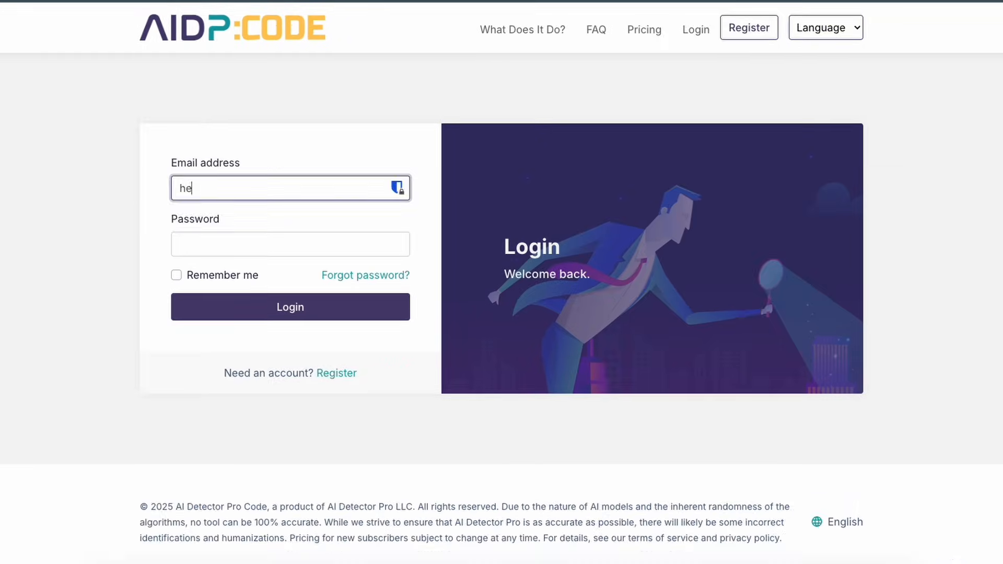
click(290, 306)
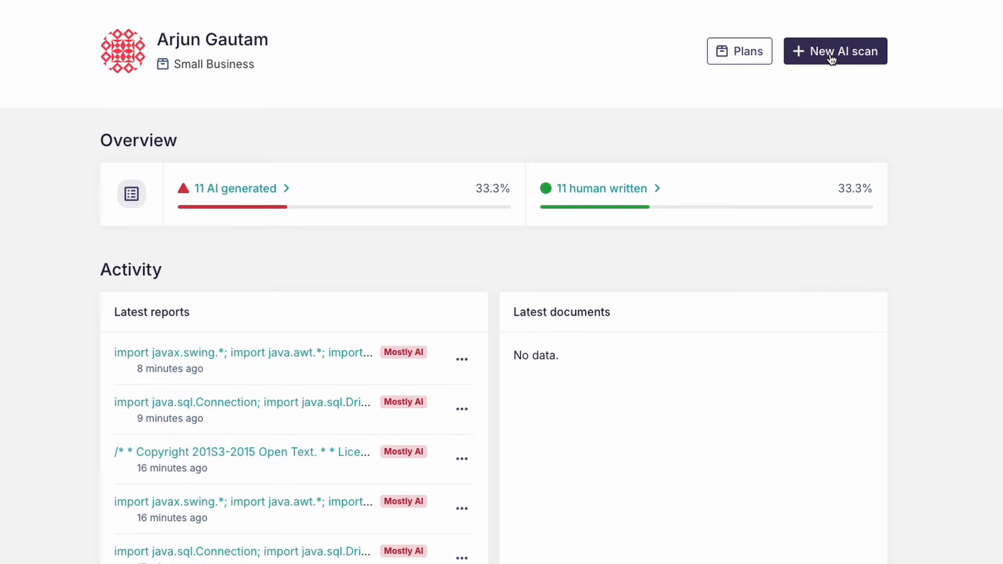
mouse_move(826, 61)
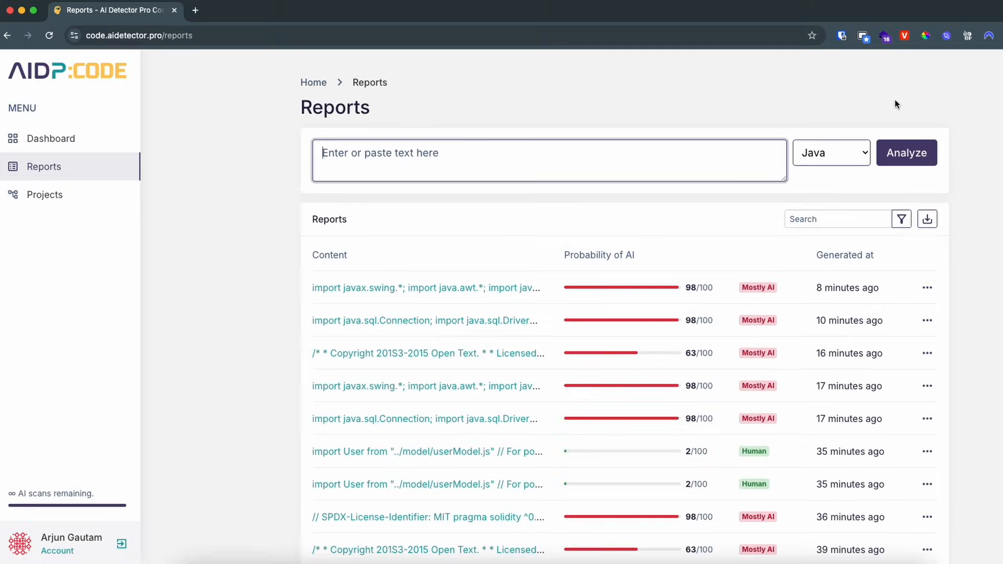
Load chat.openai.com in a new browser tab.
click(196, 10)
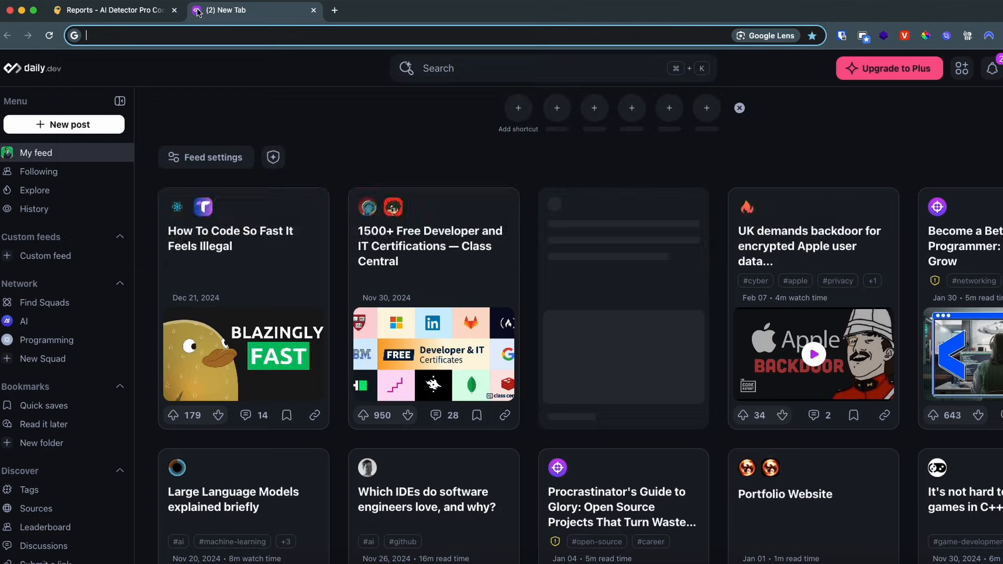
text(chat.openai.com)
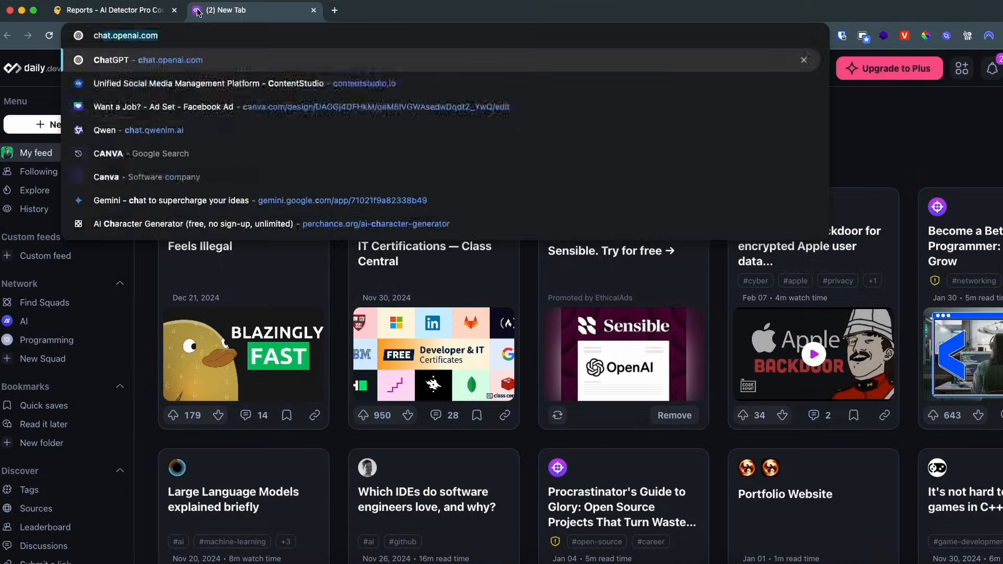
click(149, 60)
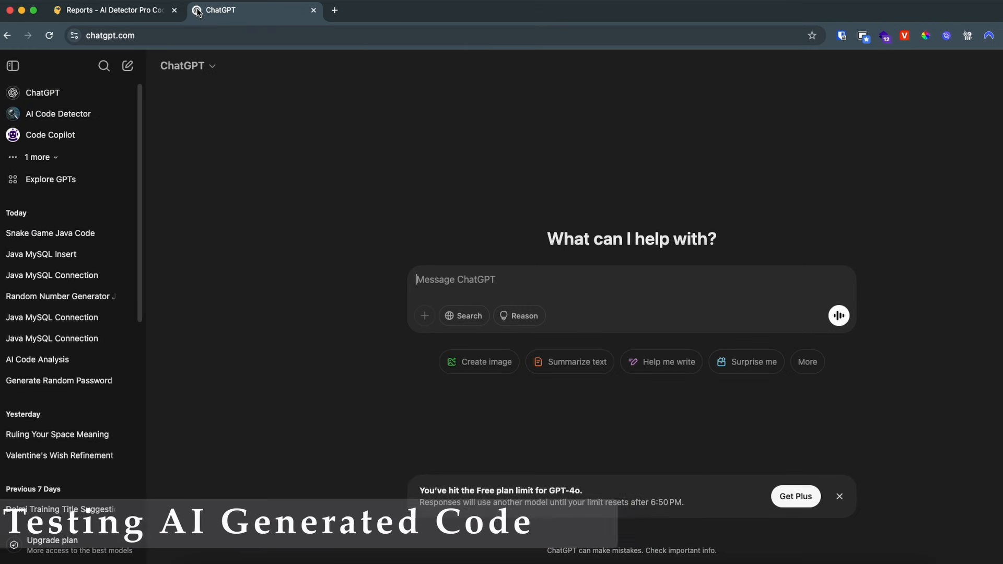
Have ChatGPT write a Java program inserting data into MySQL and copy the code block.
text(java program to connect mysql database with java and insert data into t)
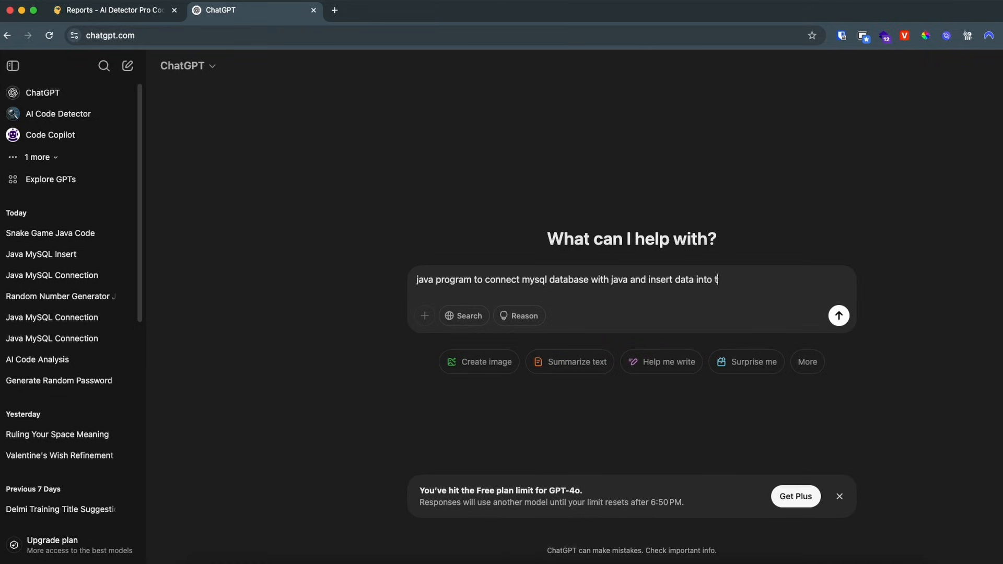
click(840, 316)
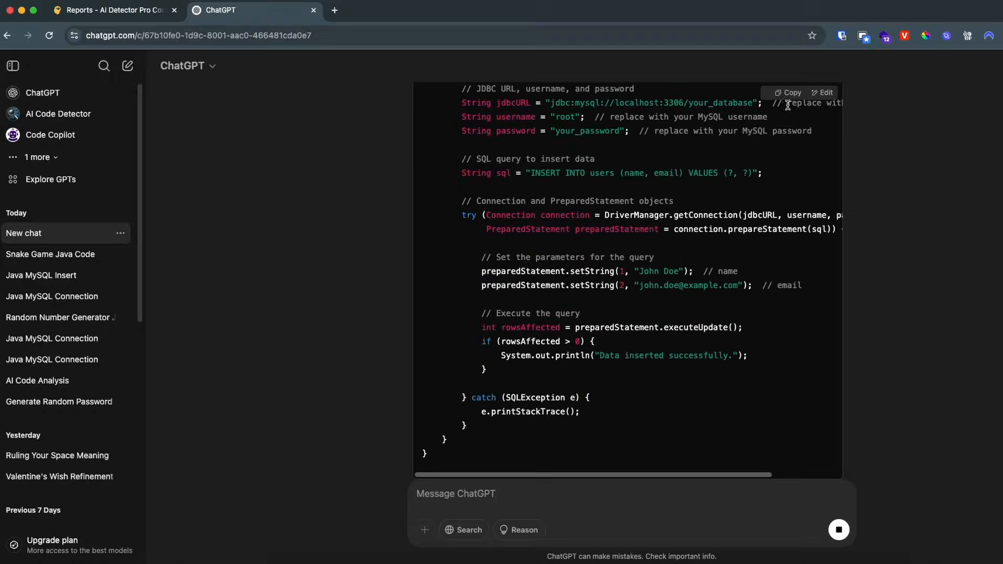
click(788, 92)
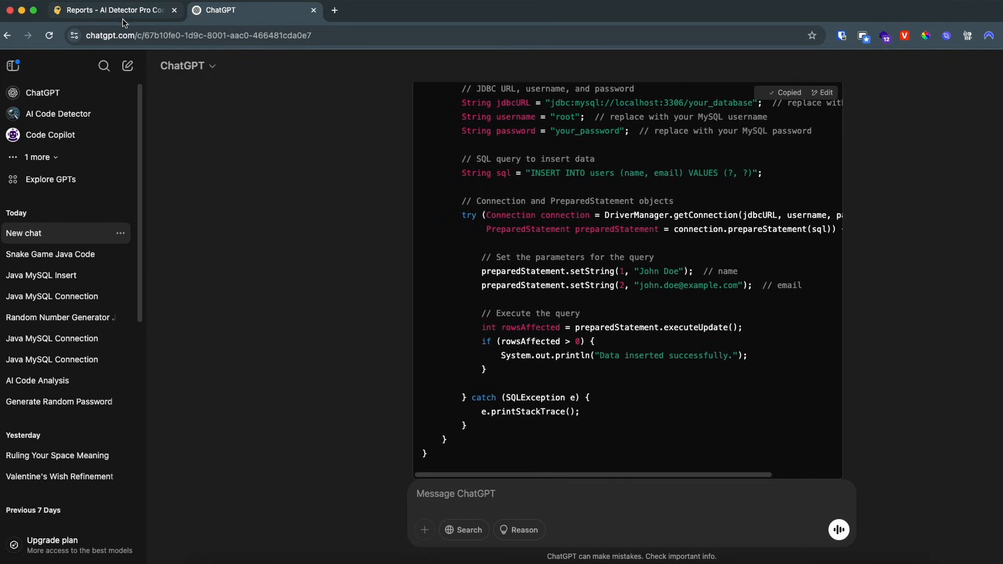
Paste the Java code into Reports, set language Java, analyze it and view the 98/100 Mostly AI report.
click(112, 9)
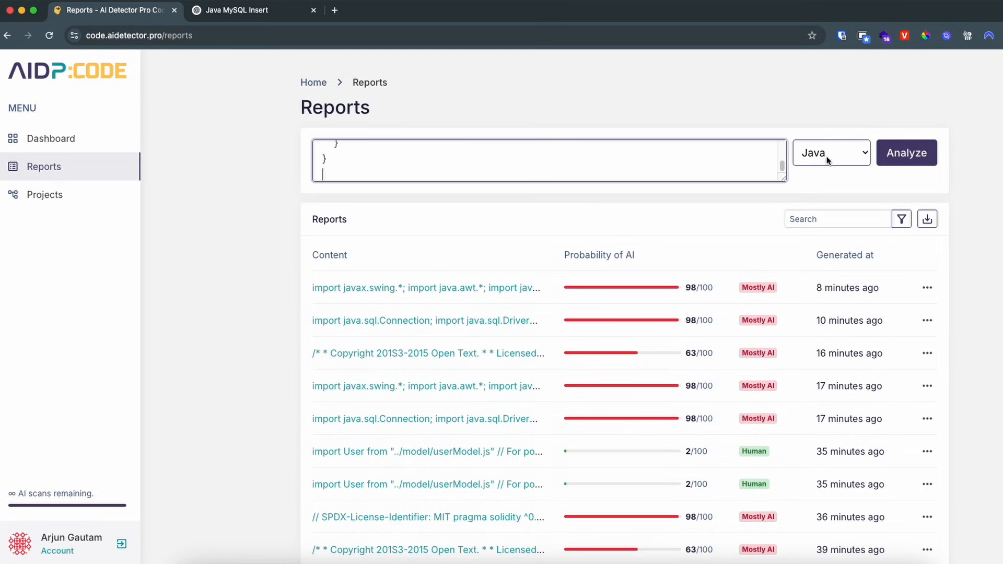
click(830, 153)
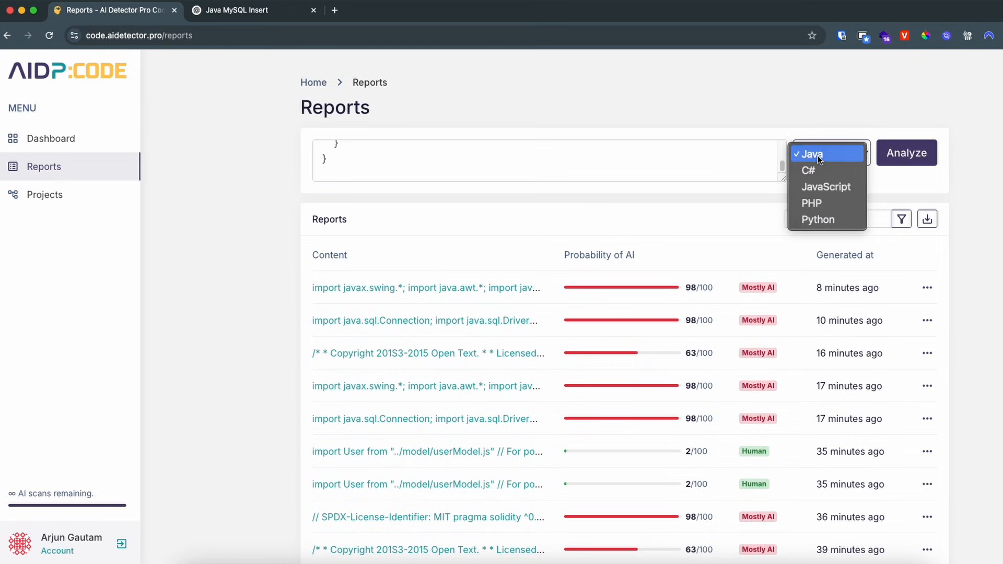
mouse_move(837, 187)
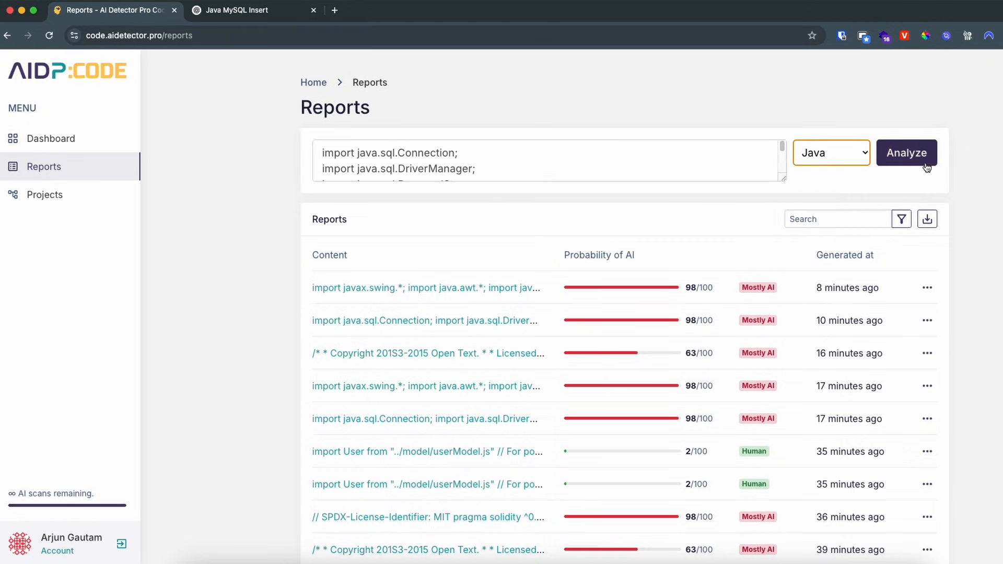
click(906, 153)
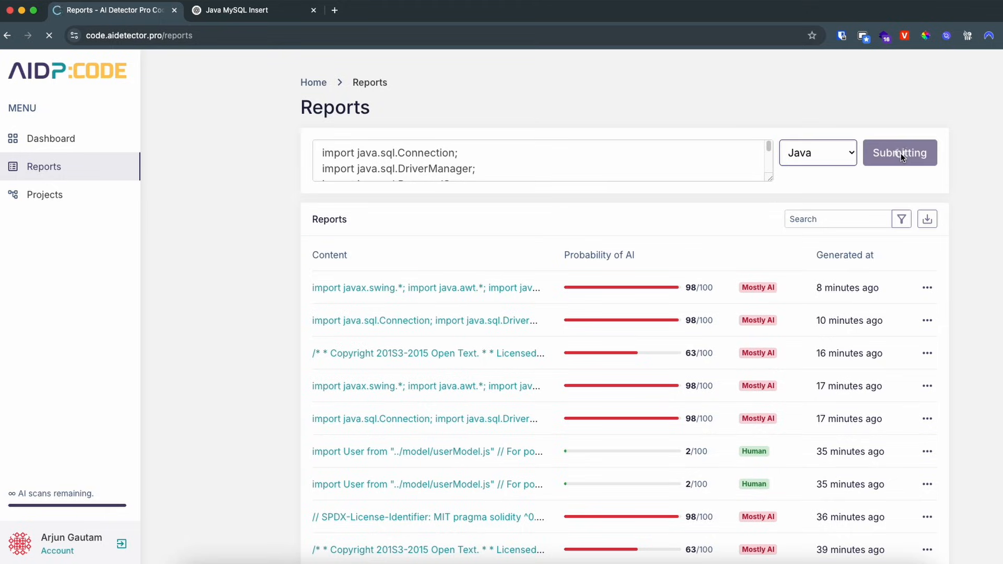
click(899, 153)
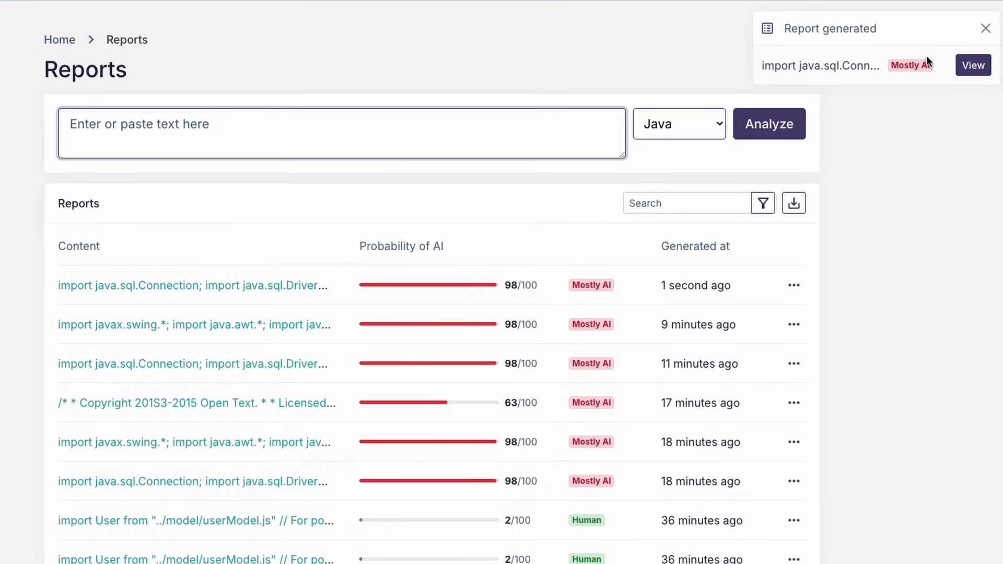
mouse_move(973, 65)
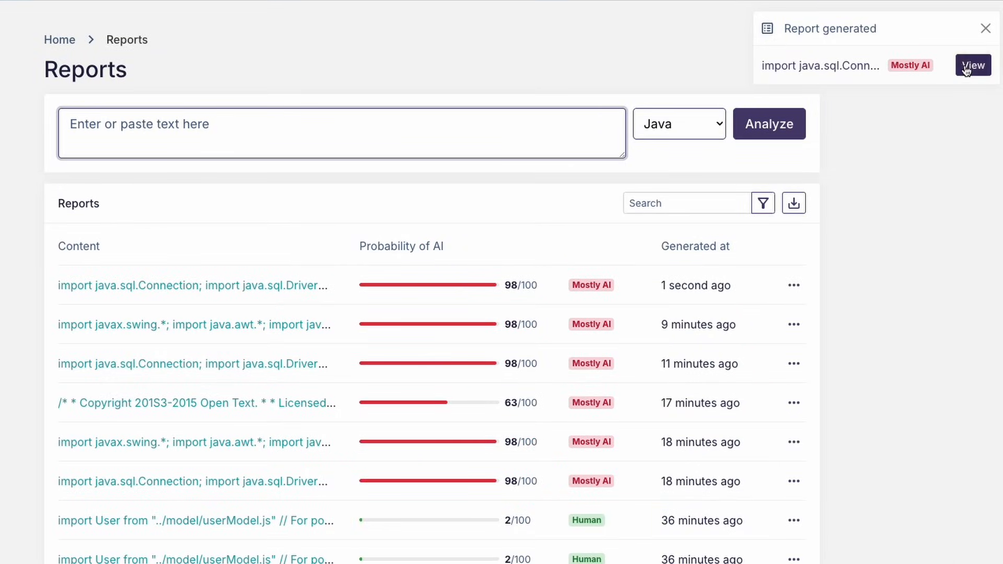
click(973, 65)
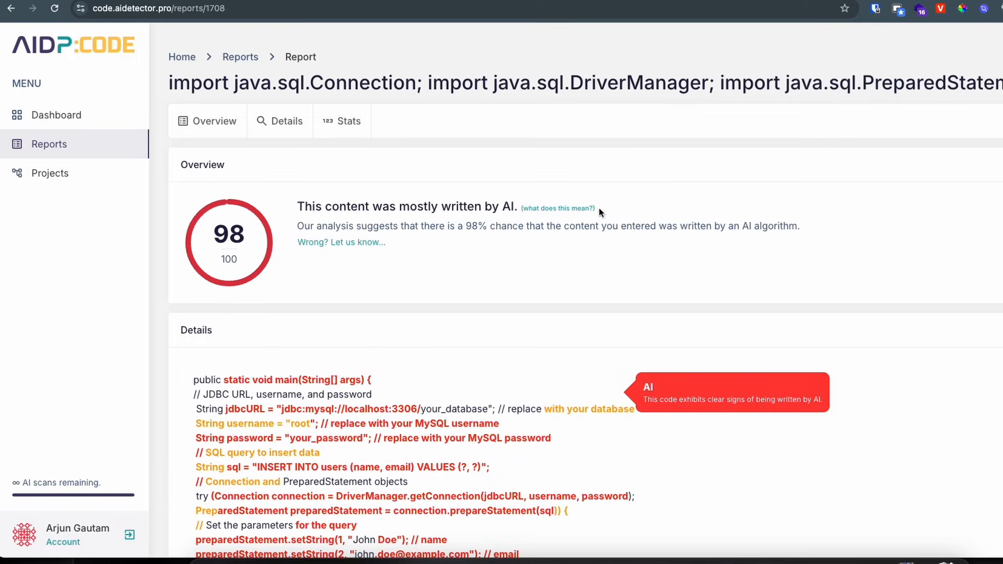
mouse_move(451, 326)
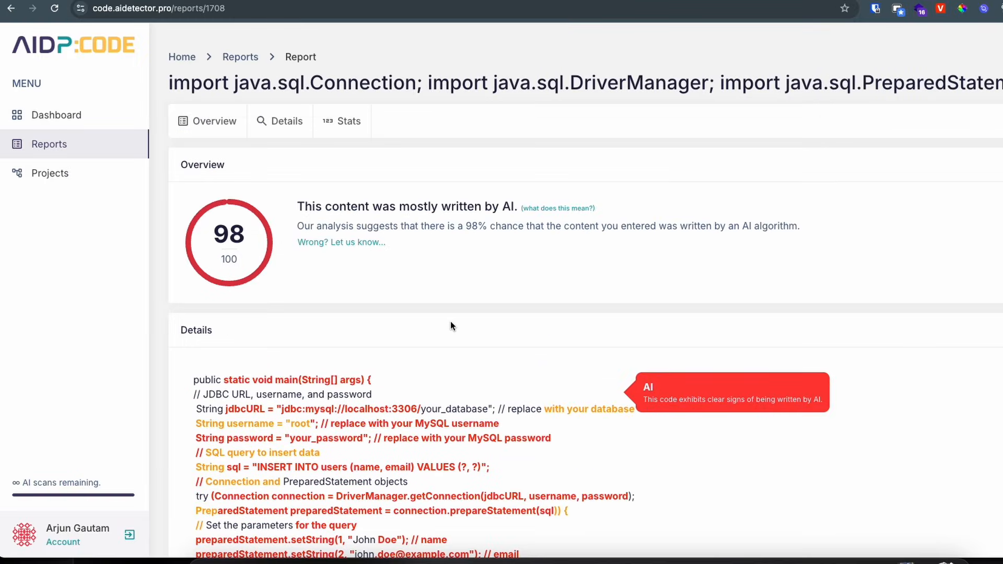
Inspect the Details highlighting, selecting an orange-marked value and the 98% AI chance figure.
scroll(down, 3)
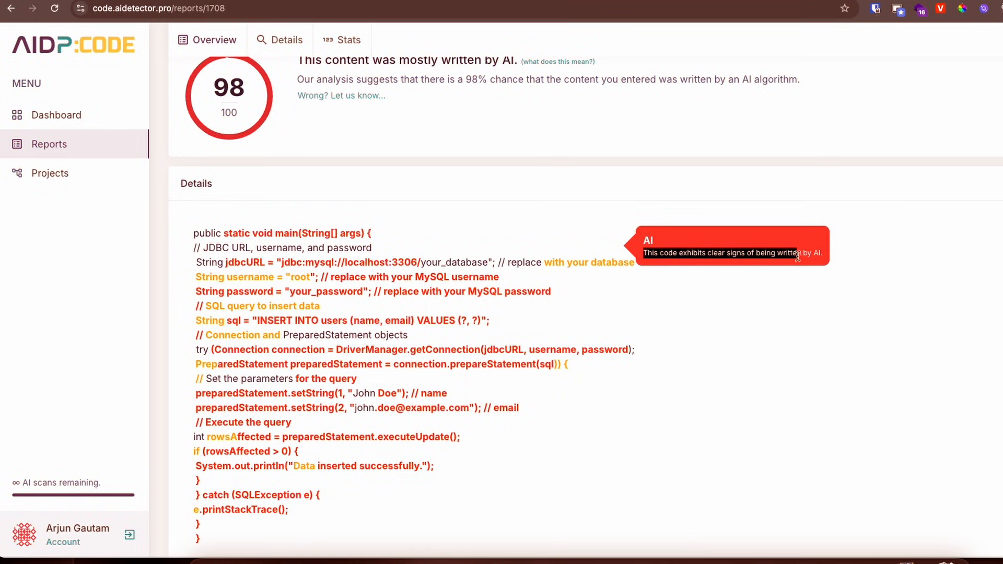
mouse_move(610, 261)
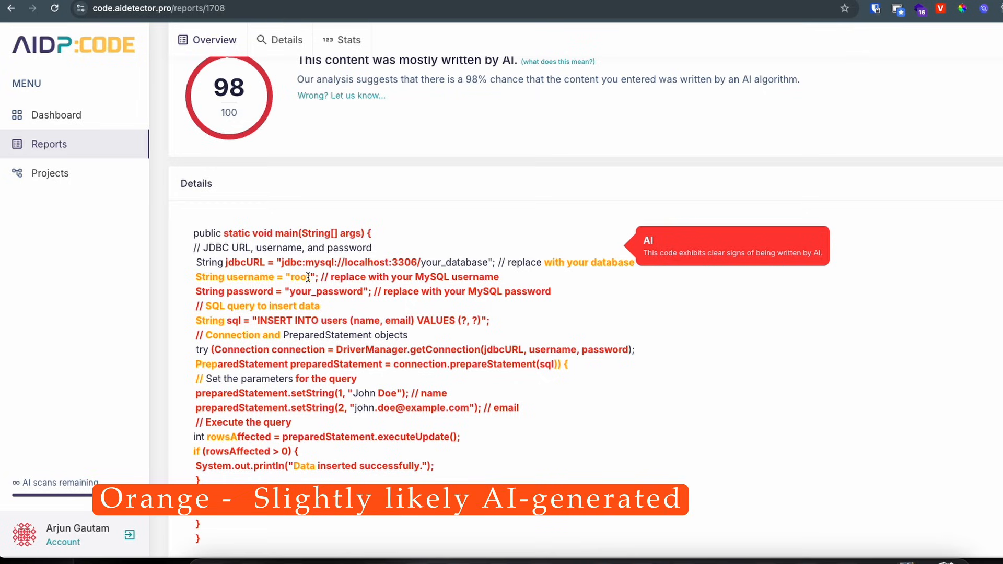
double_click(281, 248)
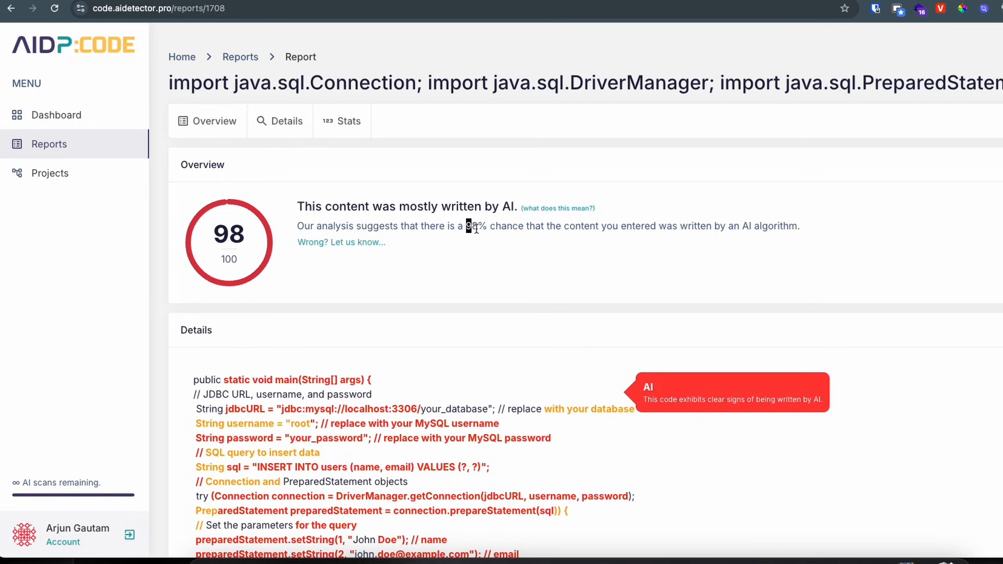
drag(467, 225, 800, 226)
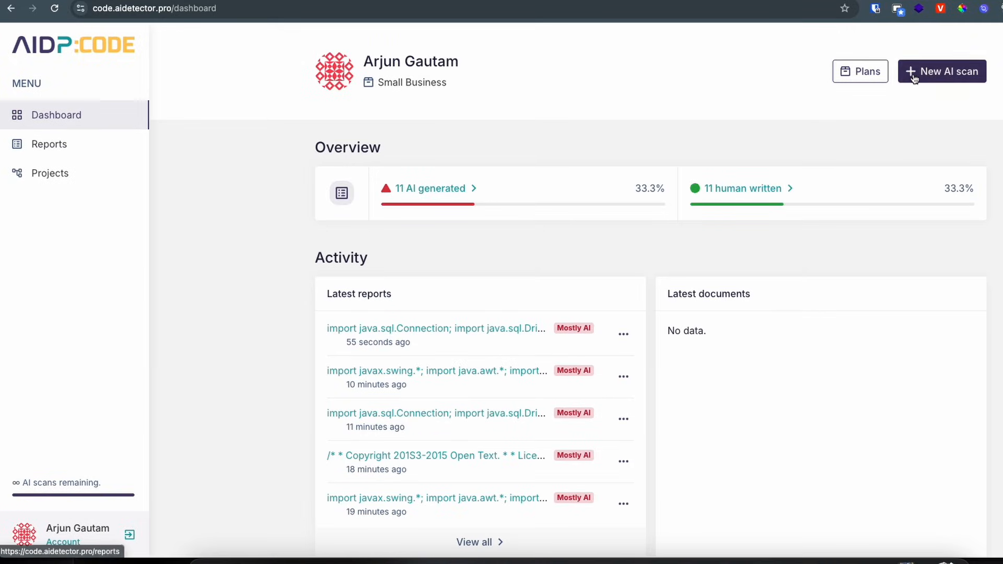
Paste the hand-written userModel.js import code into Reports, set language JavaScript and analyze it.
click(49, 144)
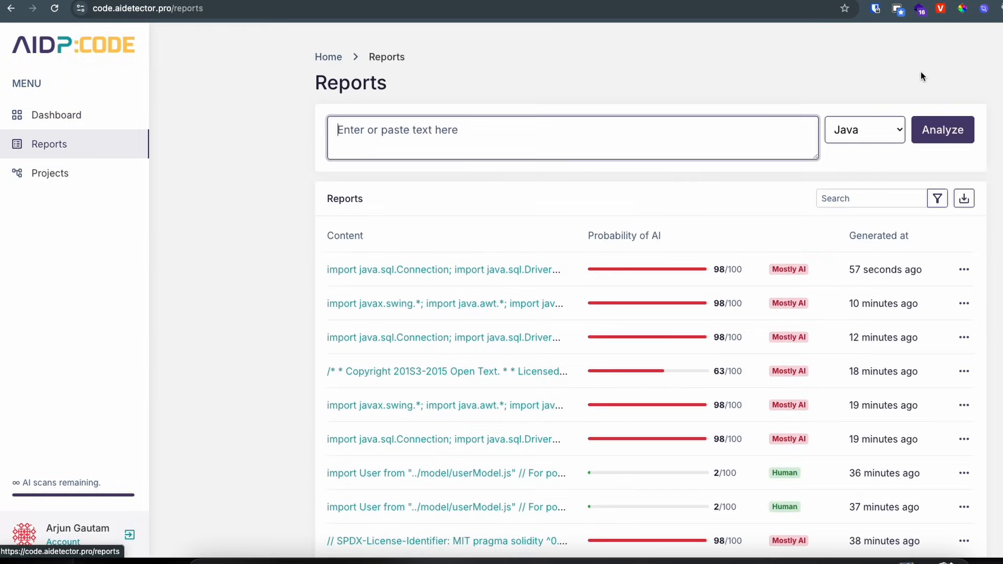
mouse_move(845, 557)
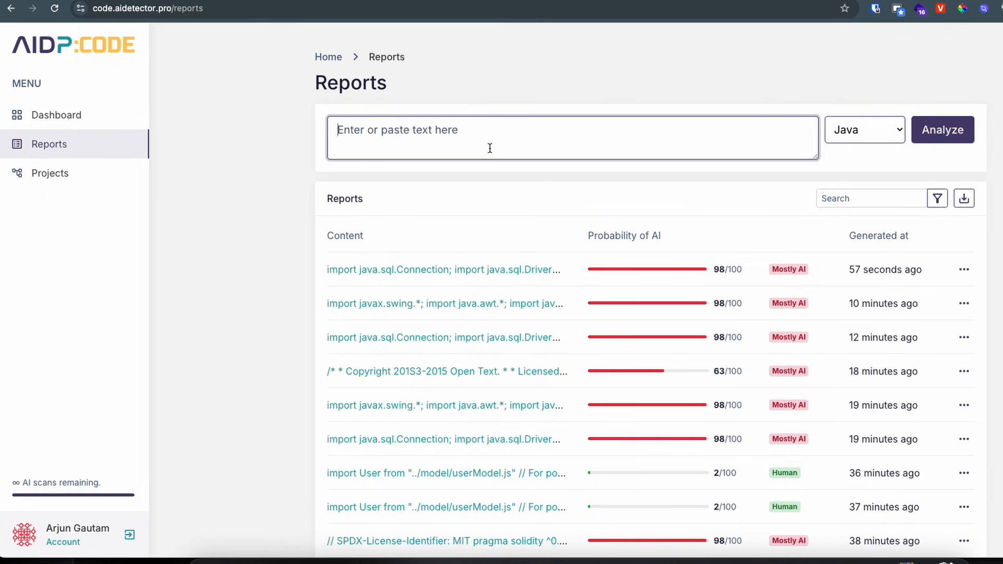
text(import User from "../model/userModel.js")
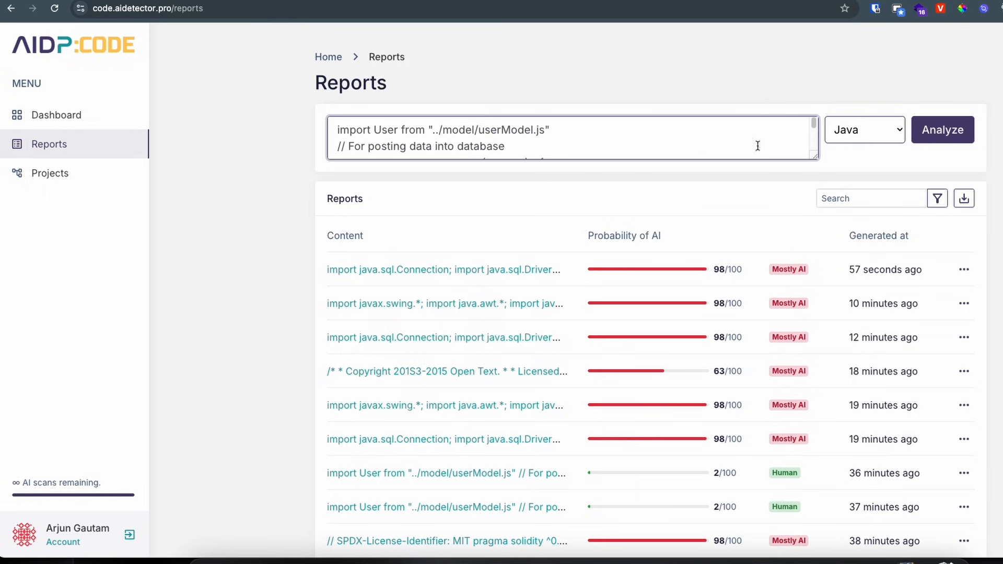
click(863, 130)
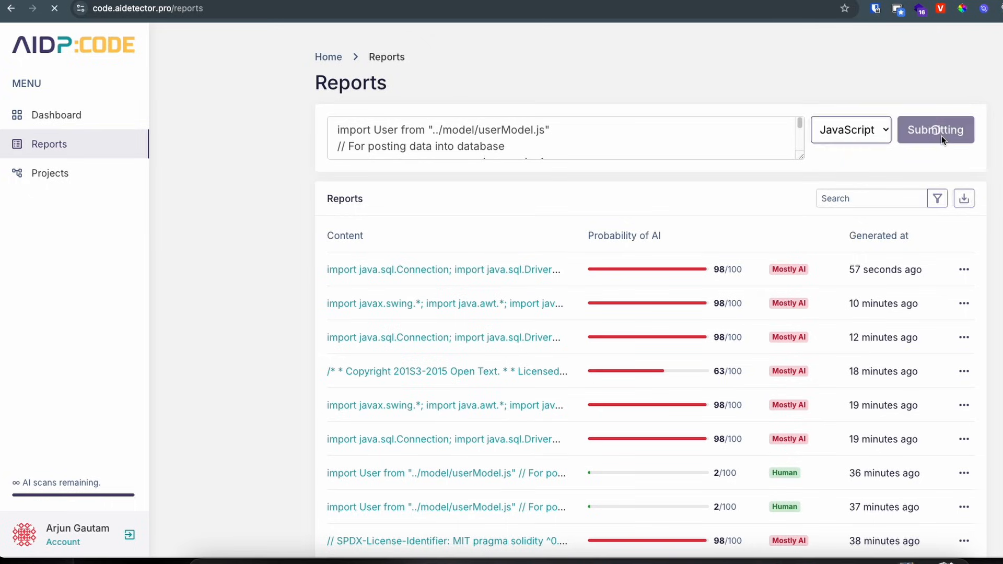
click(934, 129)
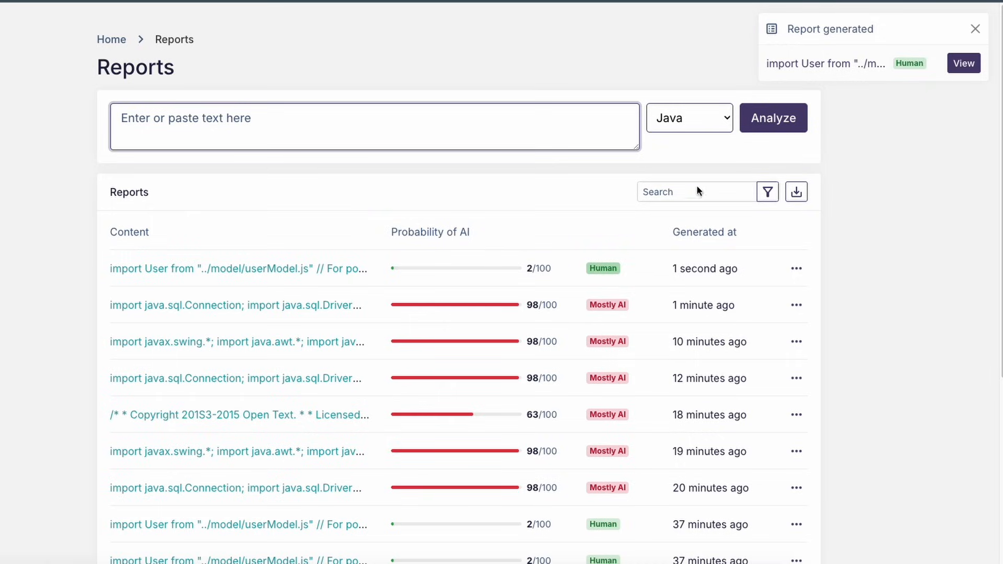
View the new JavaScript report scoring 2/100 Human and its details.
click(963, 62)
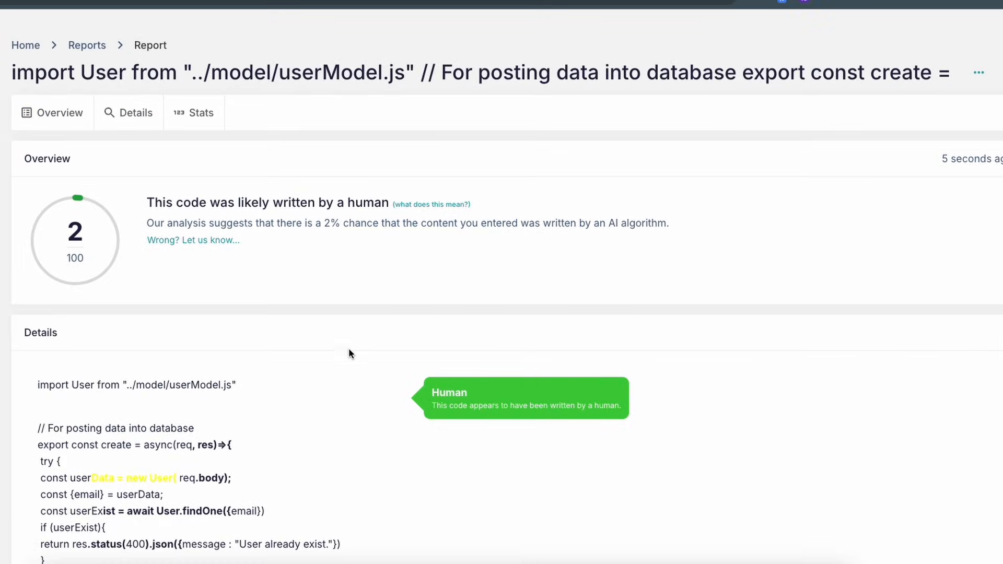
scroll(down, 3)
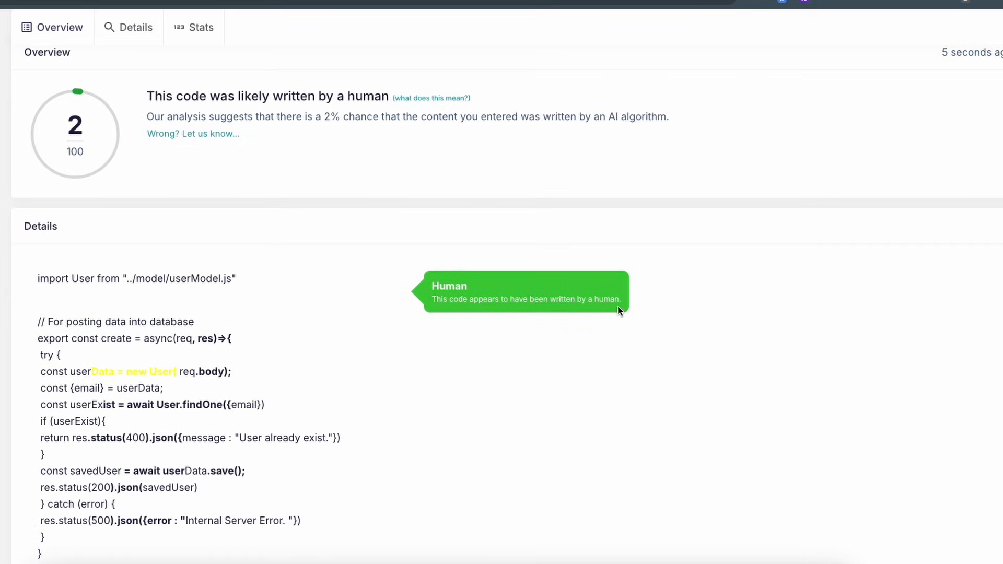